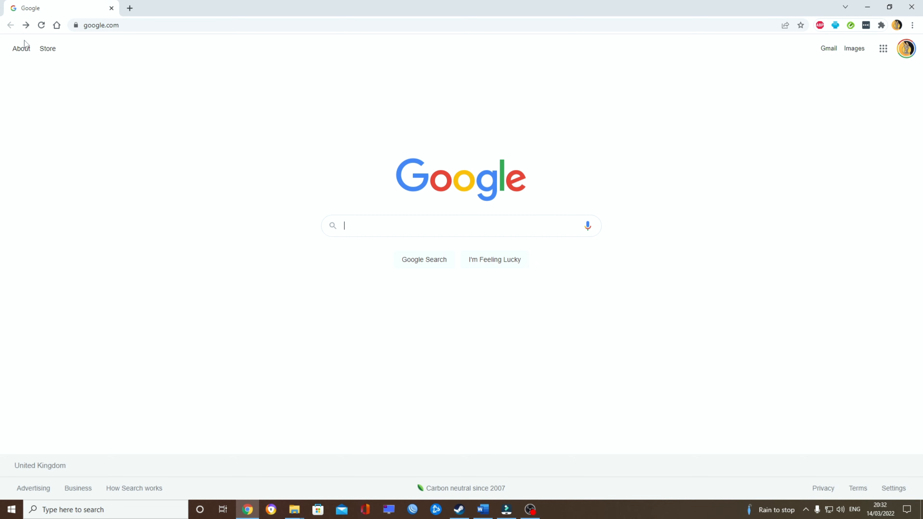
Search 'yumi download', reach pendrivelinux.com and download YUMI-2.0.9.4.exe.
type("yumi download")
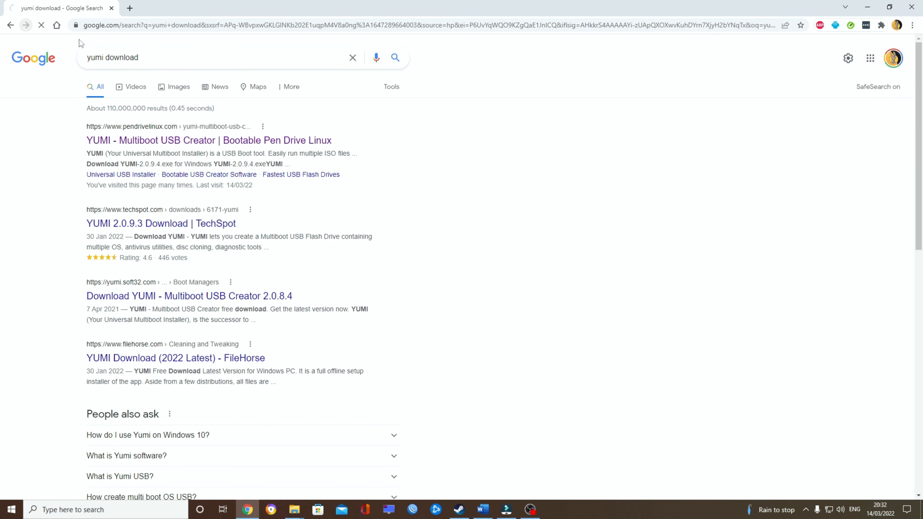
left_click(208, 140)
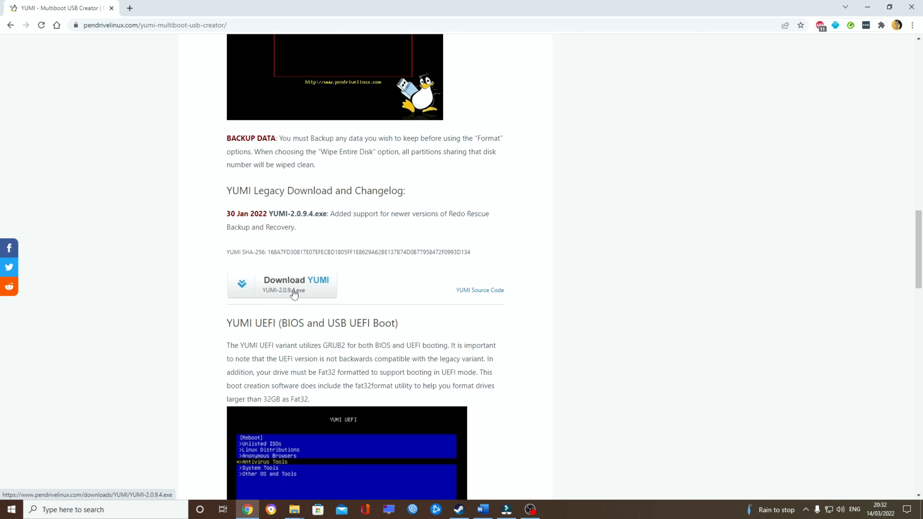
left_click(296, 284)
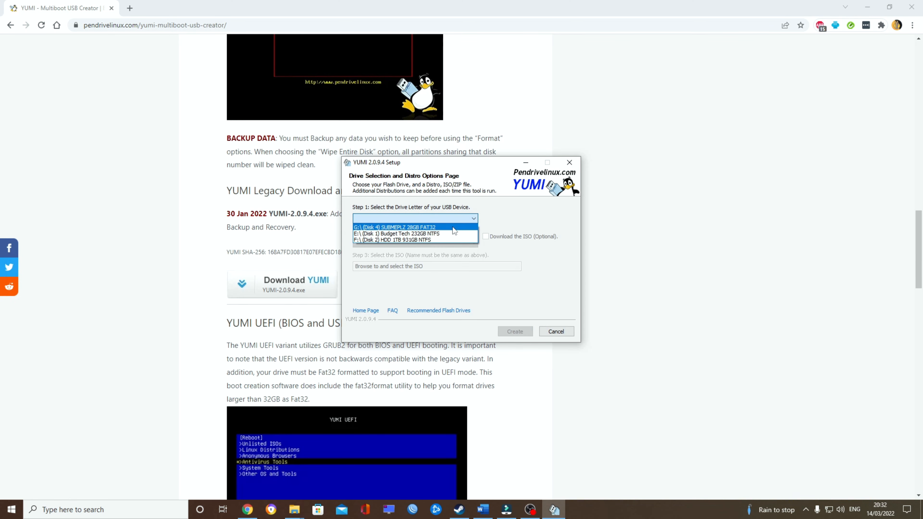
Target drive G: SUBMEPLZ with the Multiple Windows Vista/7/8/10 Installers -wimboot option.
left_click(394, 228)
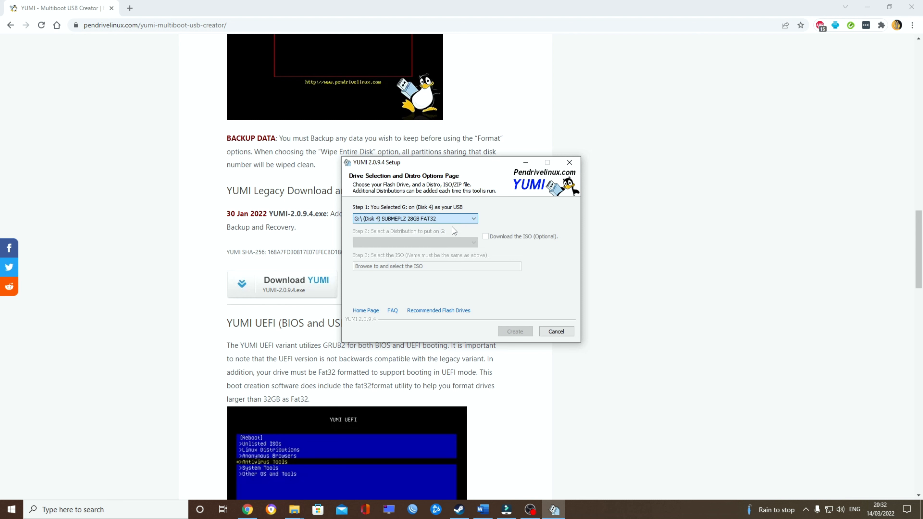
left_click(414, 242)
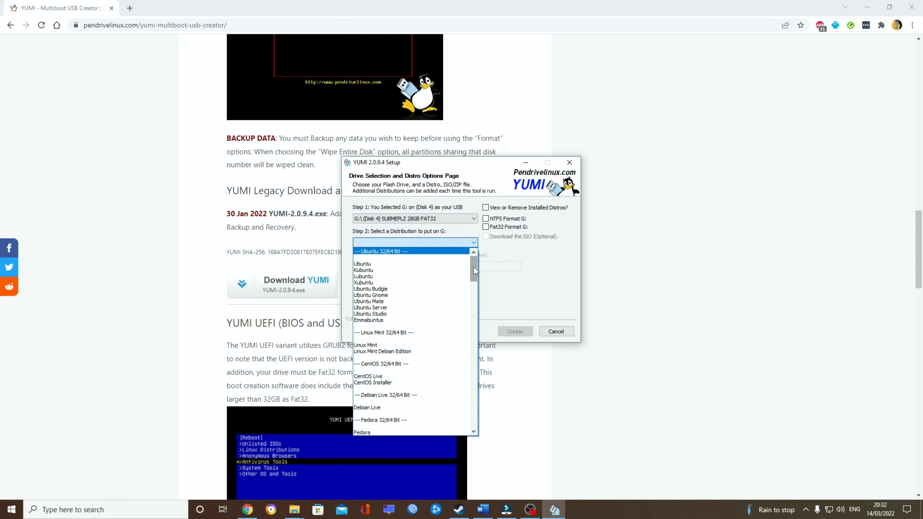
scroll("down", 3)
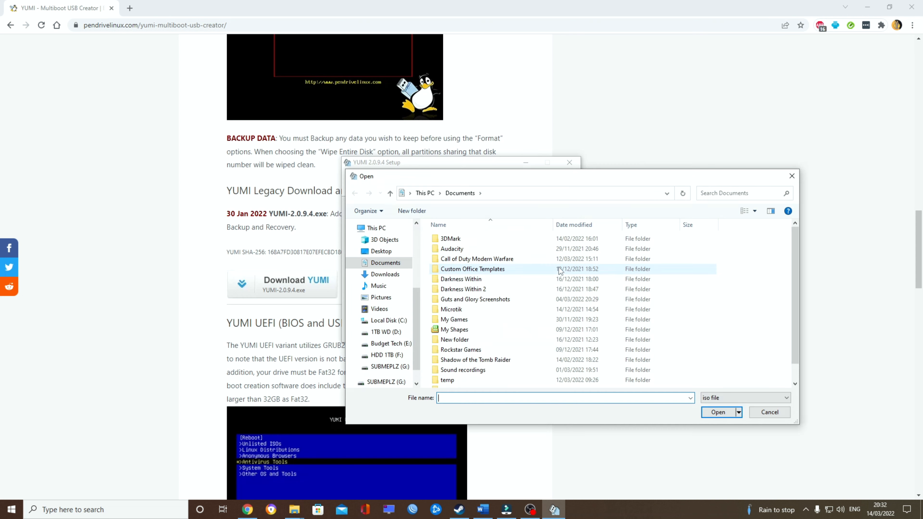
Select RS4X64.8in1.ENU.MAY2018 ISO from D:\Programs and create the Windows installer on G:.
left_click(386, 332)
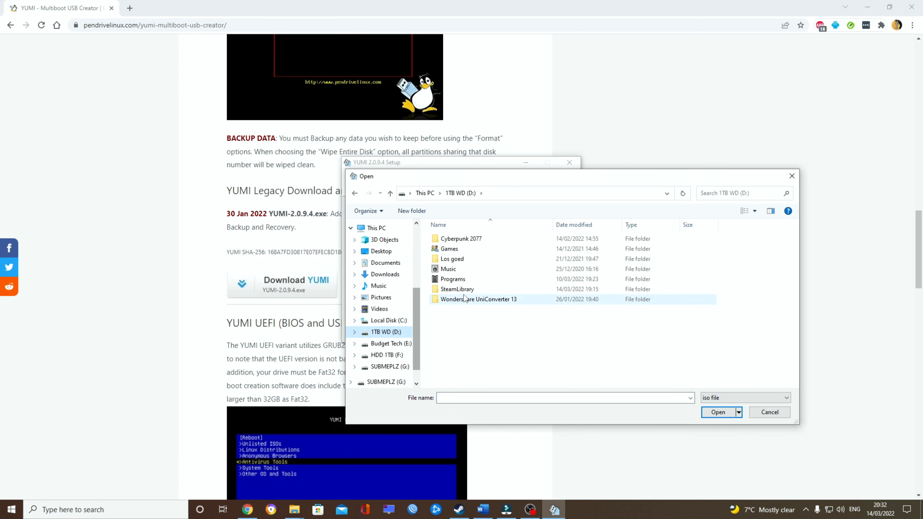
double_click(453, 279)
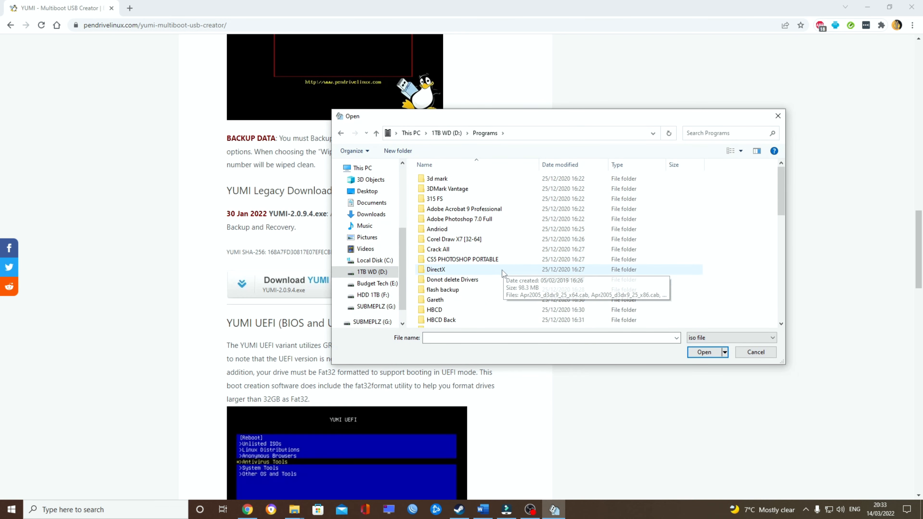
scroll("down", 3)
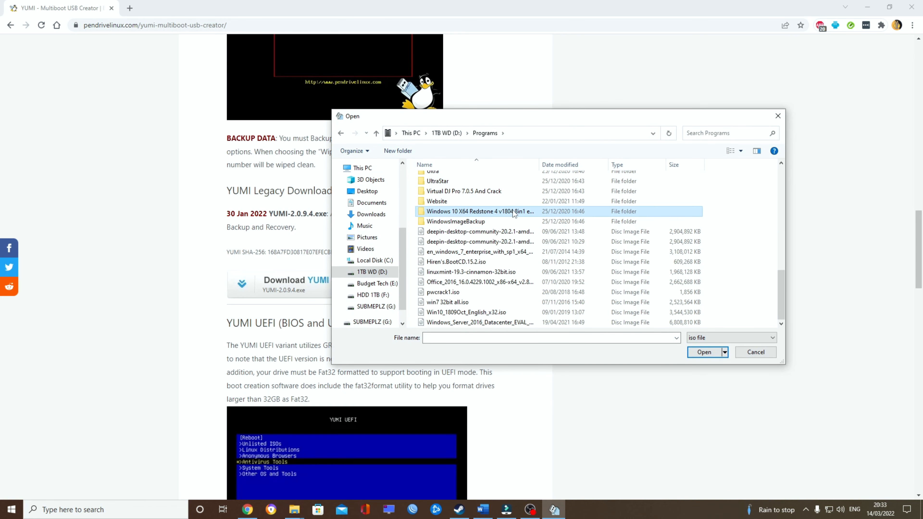
left_click(703, 352)
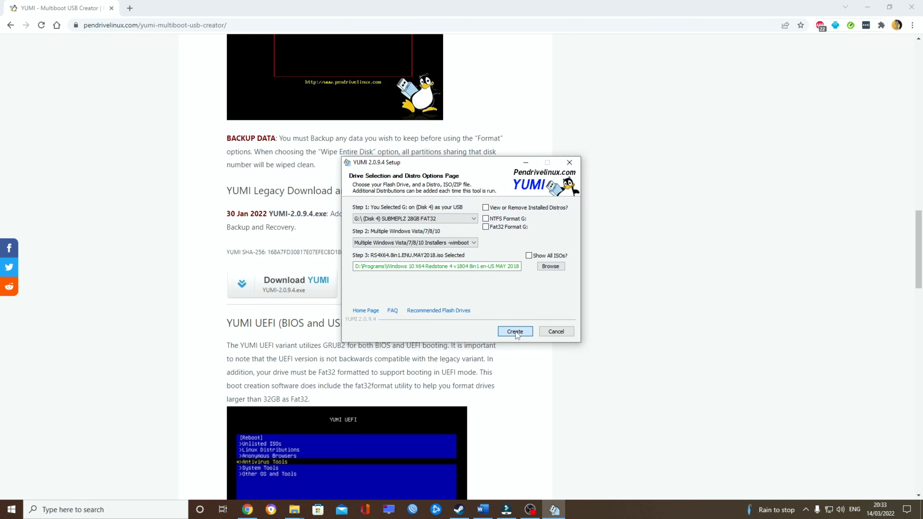
left_click(514, 331)
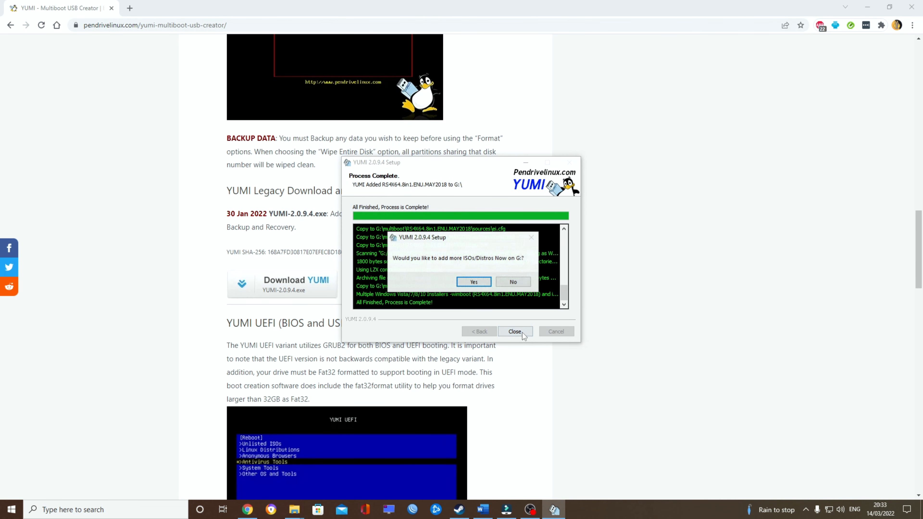
Add linuxmint-19.3-cinnamon-32bit.iso to G: MULTIBOOT as the Linux Mint distribution.
left_click(474, 282)
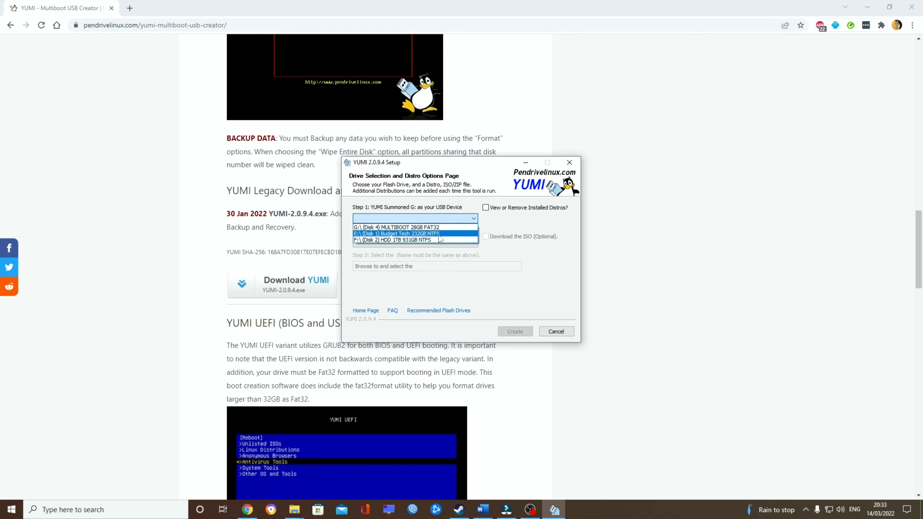
left_click(396, 226)
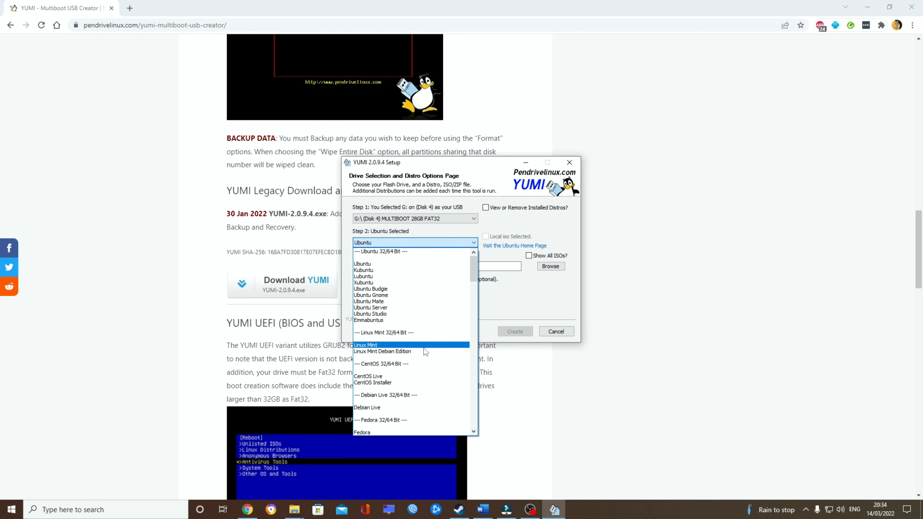
left_click(550, 266)
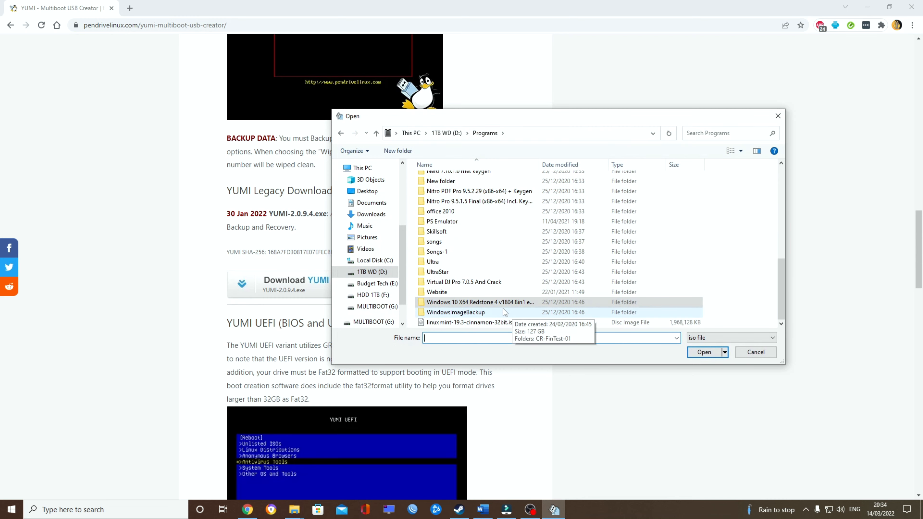
left_click(703, 352)
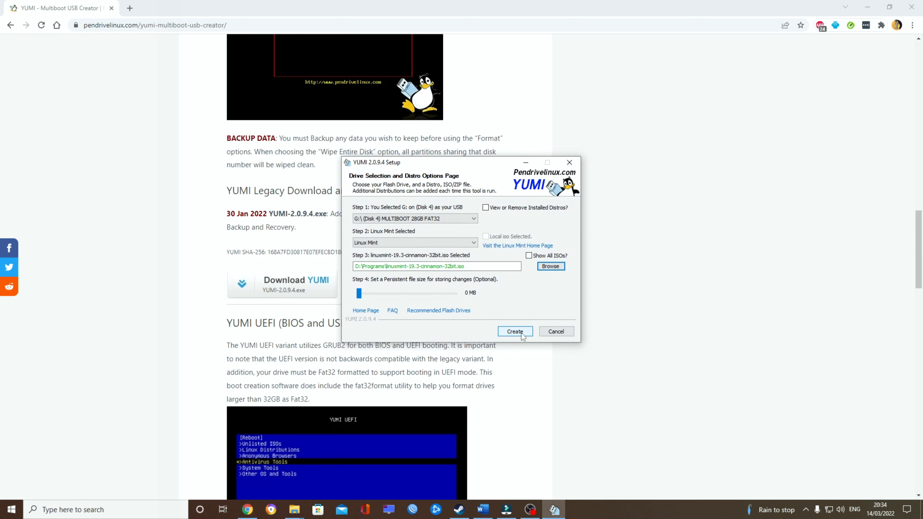
left_click(514, 331)
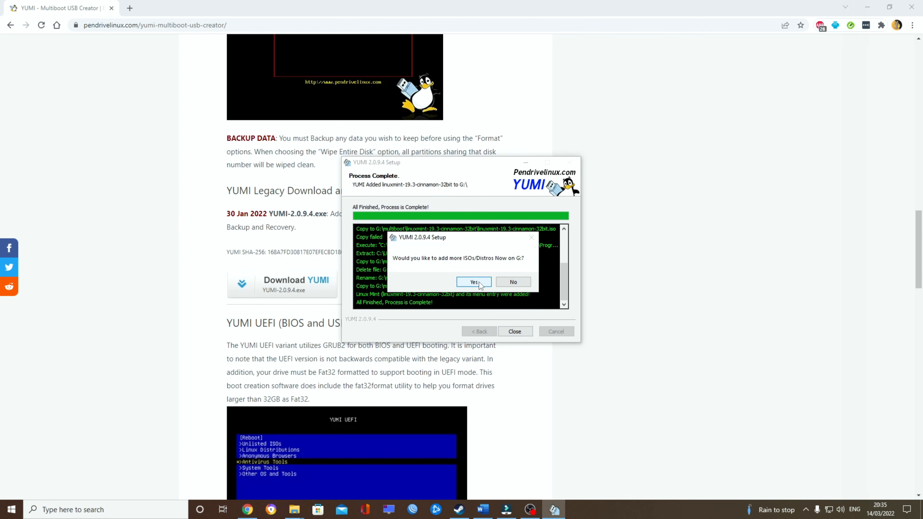
Agree to add another ISO and choose Hiren's Boot CD as the distribution.
left_click(475, 282)
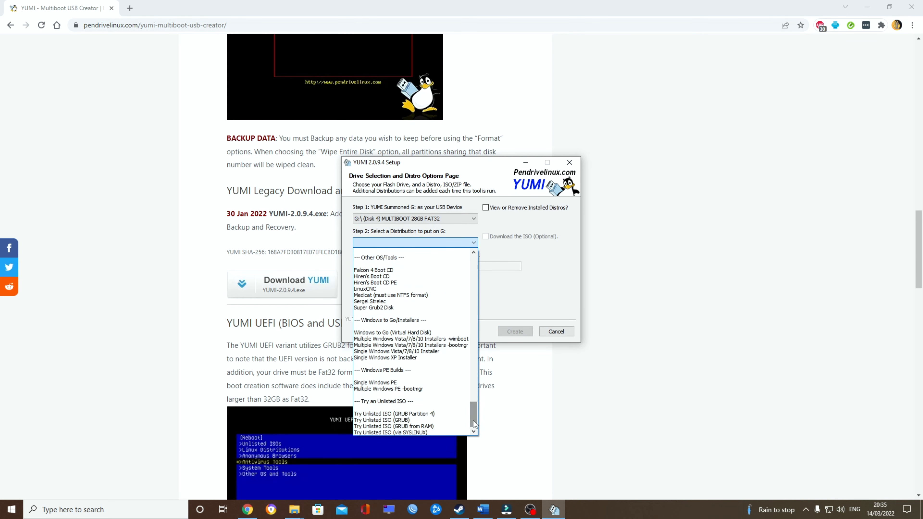
left_click(372, 277)
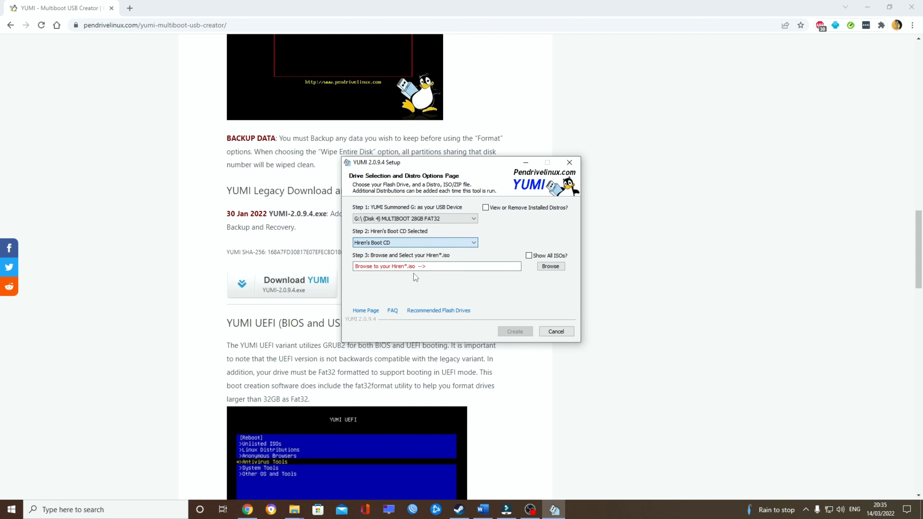
left_click(550, 266)
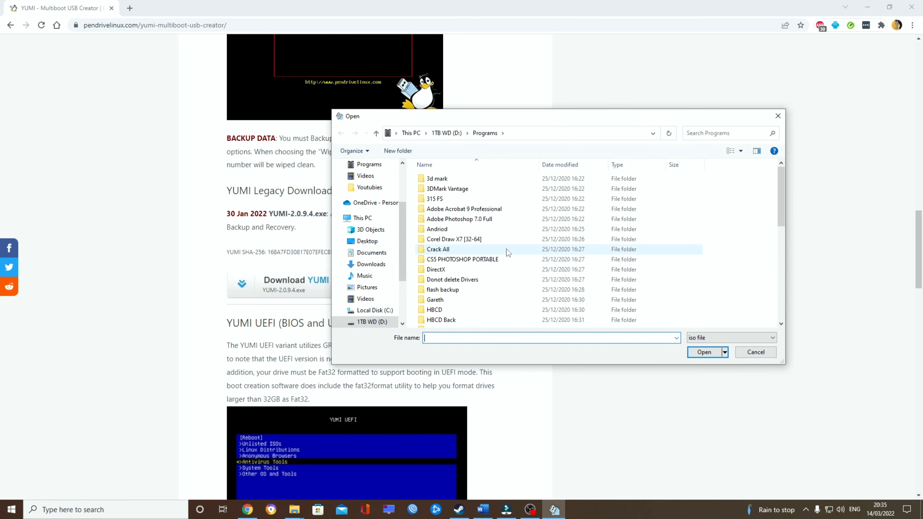
left_click(755, 351)
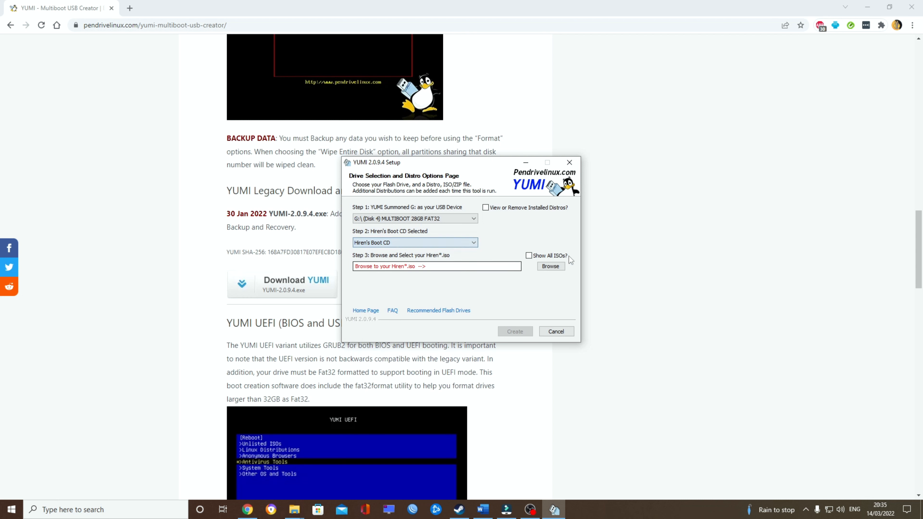
Browse D:\Programs looking for the Hiren's.BootCD.15.2.iso file.
left_click(473, 242)
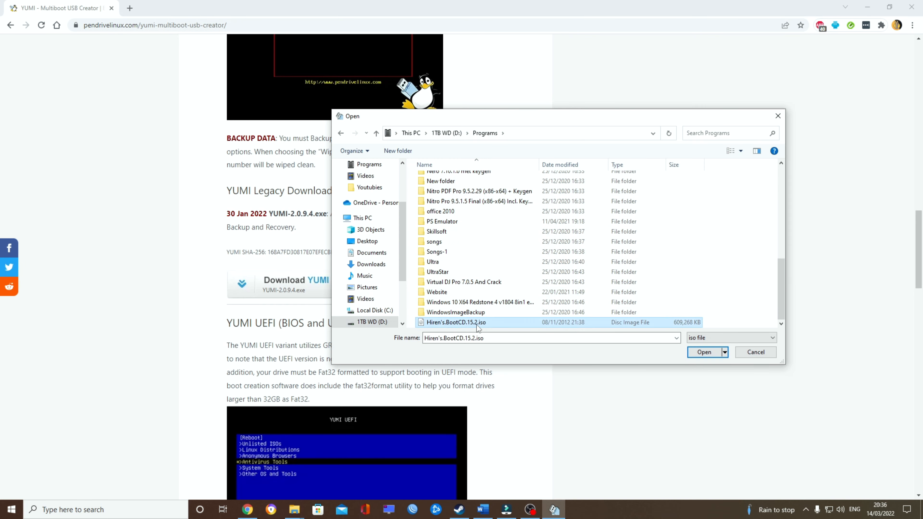
left_click(703, 352)
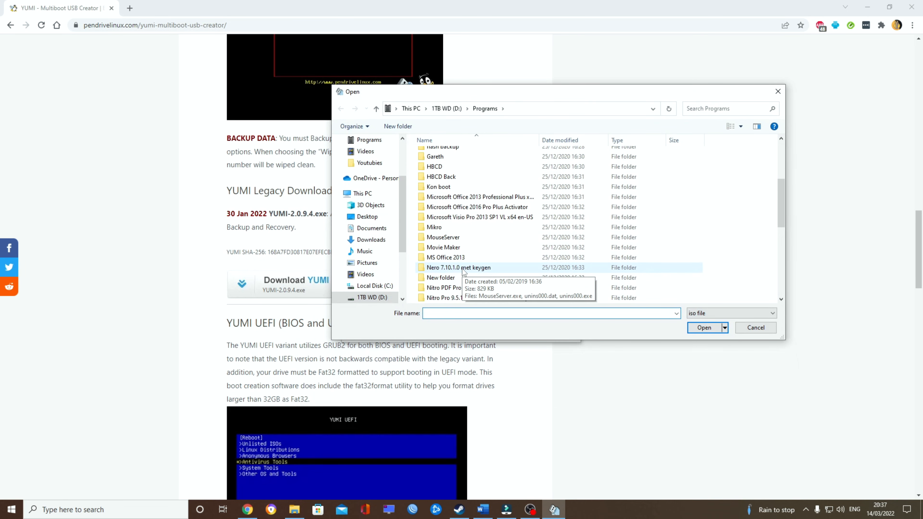
scroll("down", 3)
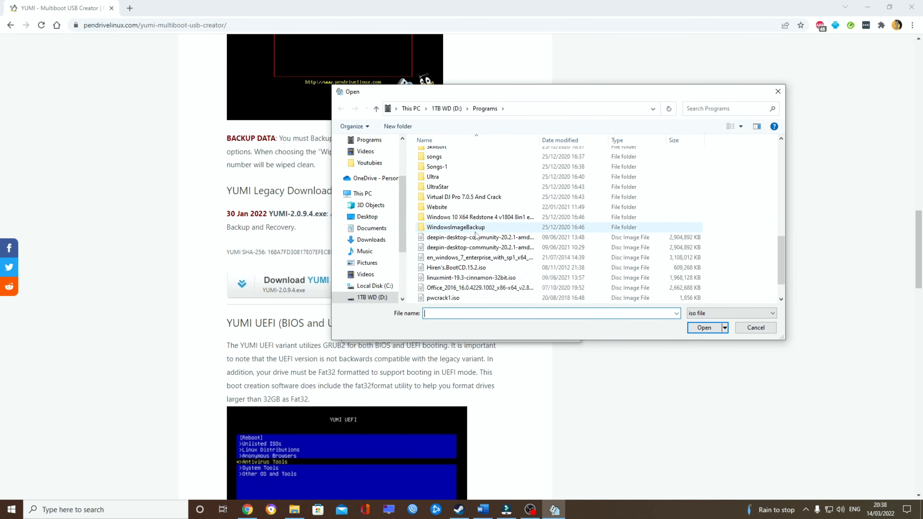
mouse_move(477, 247)
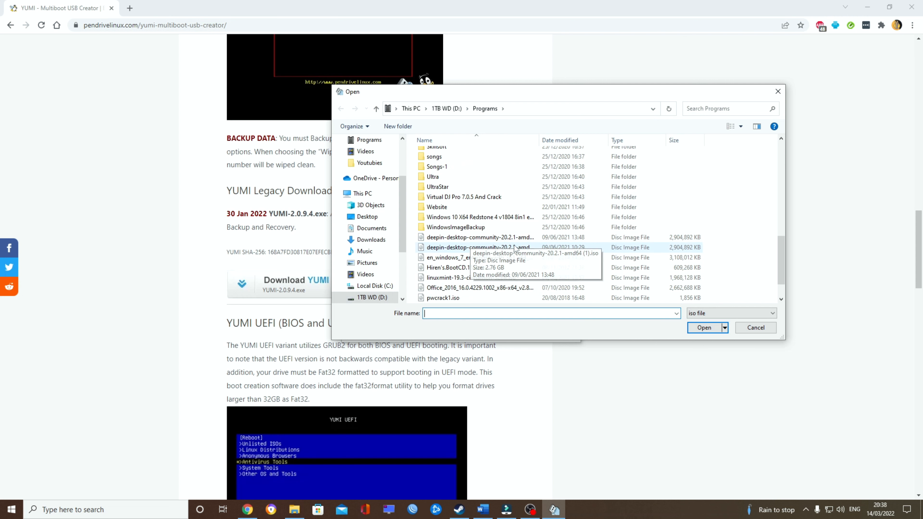
Check the deepin-desktop-community ISO path in Step 3 and create it on G: as an unlisted ISO.
left_click(703, 328)
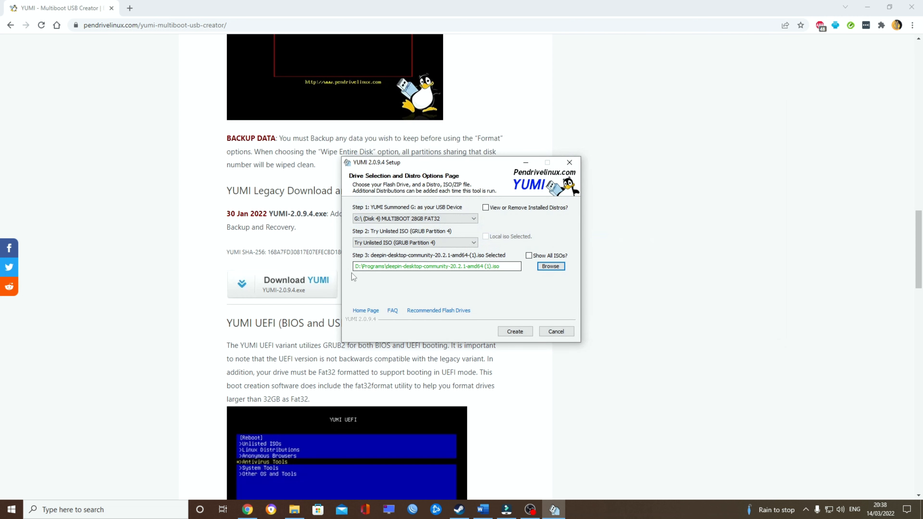
left_click(504, 266)
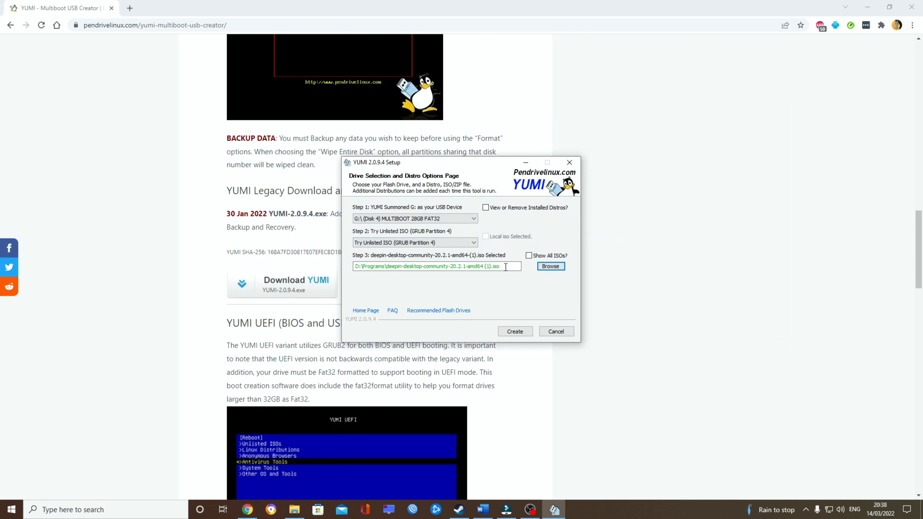
triple_click(436, 266)
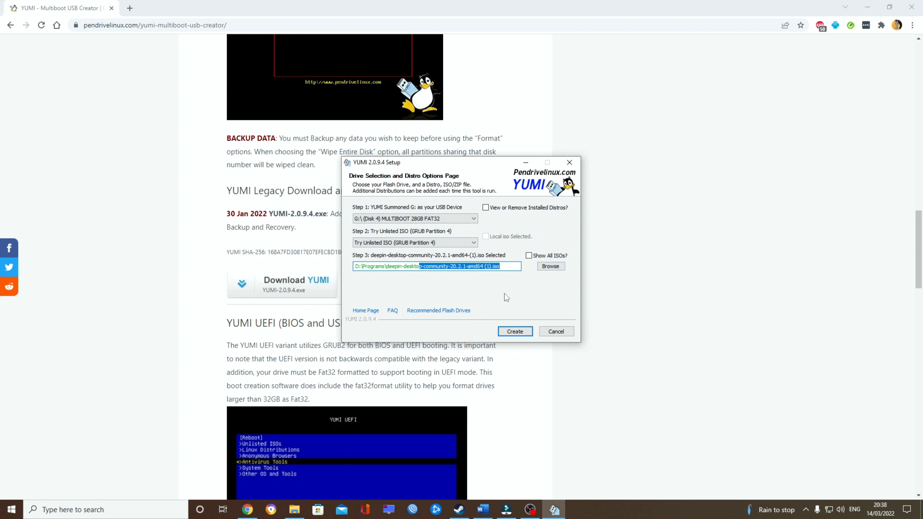
left_click(514, 331)
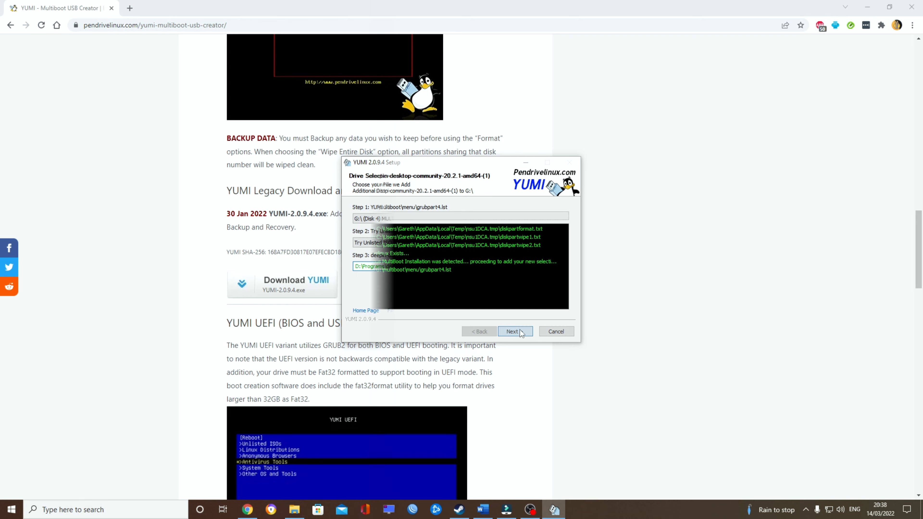
Run the deepin install to completion and decline adding more ISOs to G:.
left_click(511, 331)
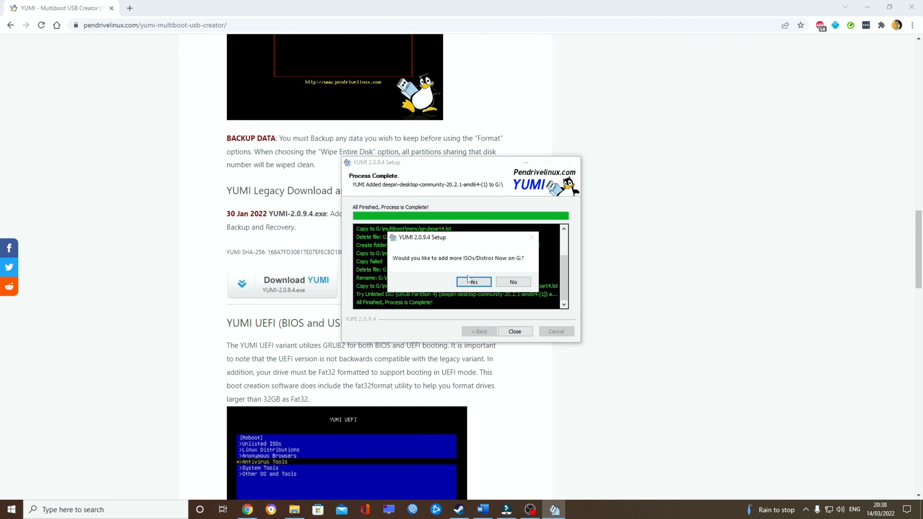
mouse_move(513, 282)
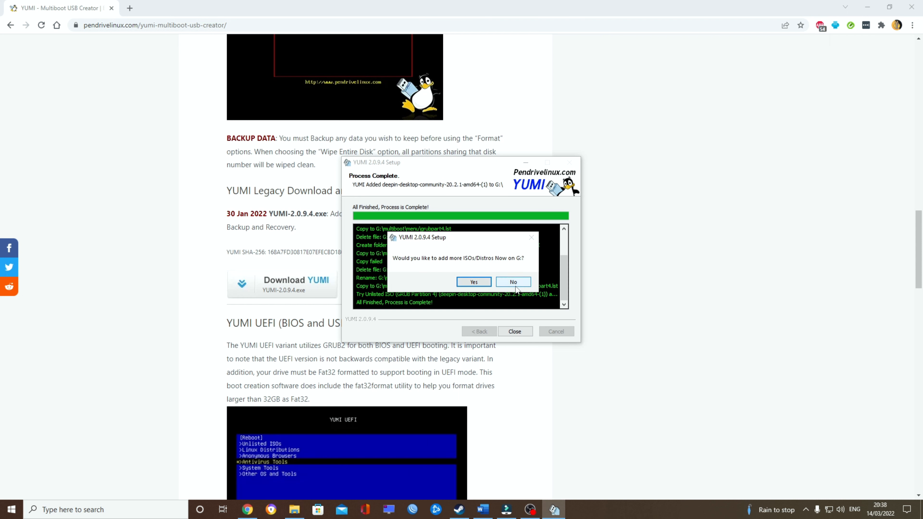
left_click(512, 281)
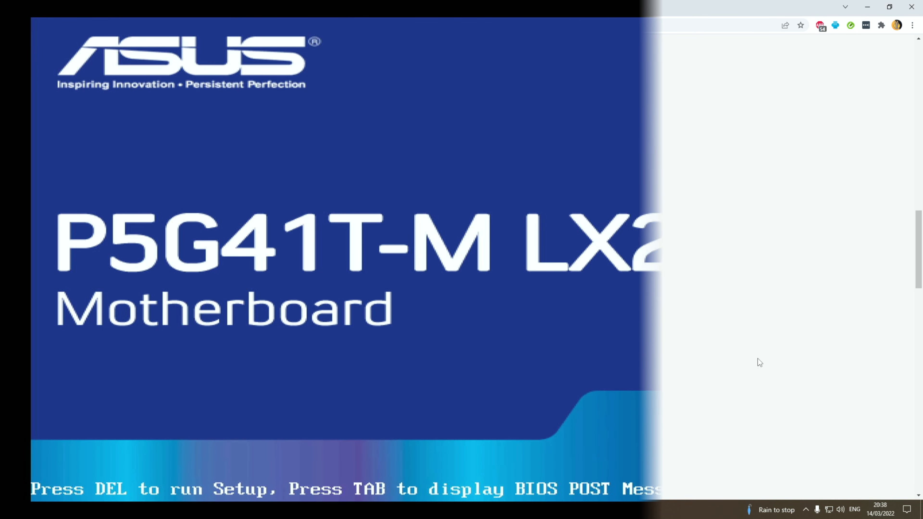
Enter BIOS Setup at the ASUS splash and boot from the multiboot USB drive.
key("Delete")
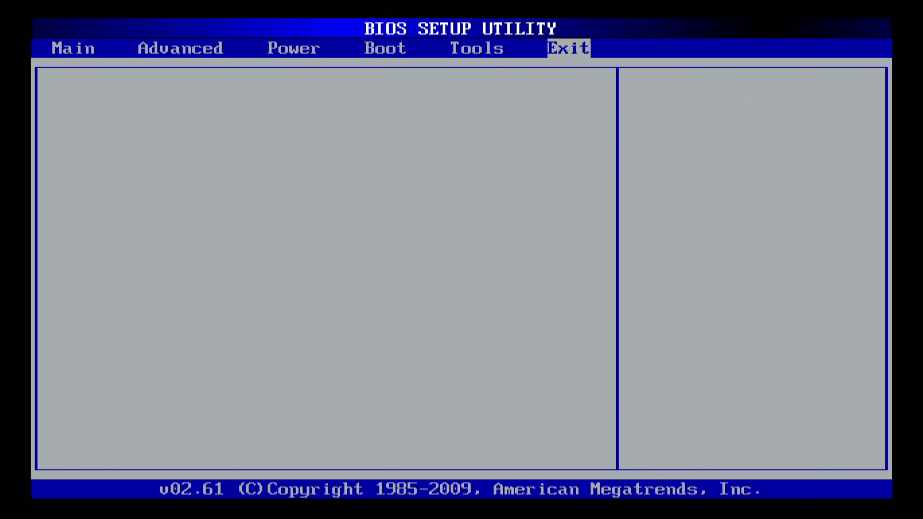
left_click(569, 48)
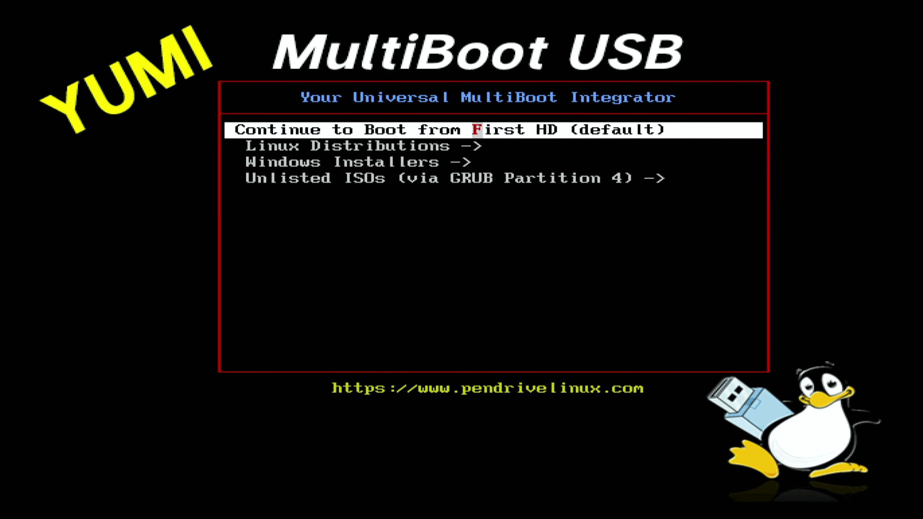
Browse the Linux Distributions and Windows Installers submenus, then launch Unlisted ISOs into Hiren's BootCD 15.2.
key("Down")
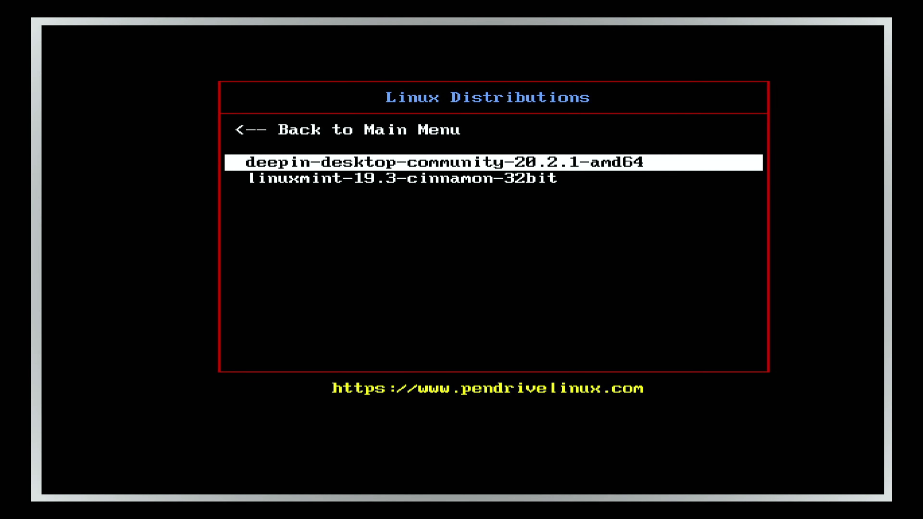
key("Up")
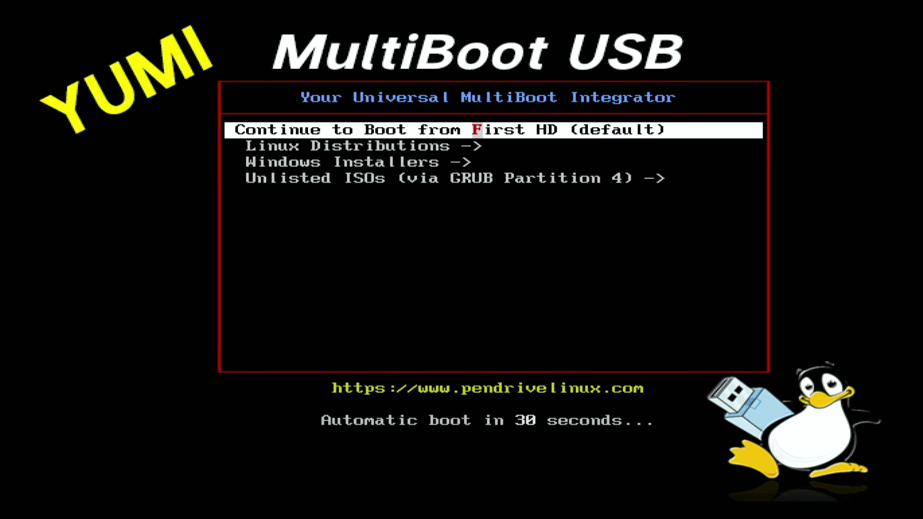
key("Down")
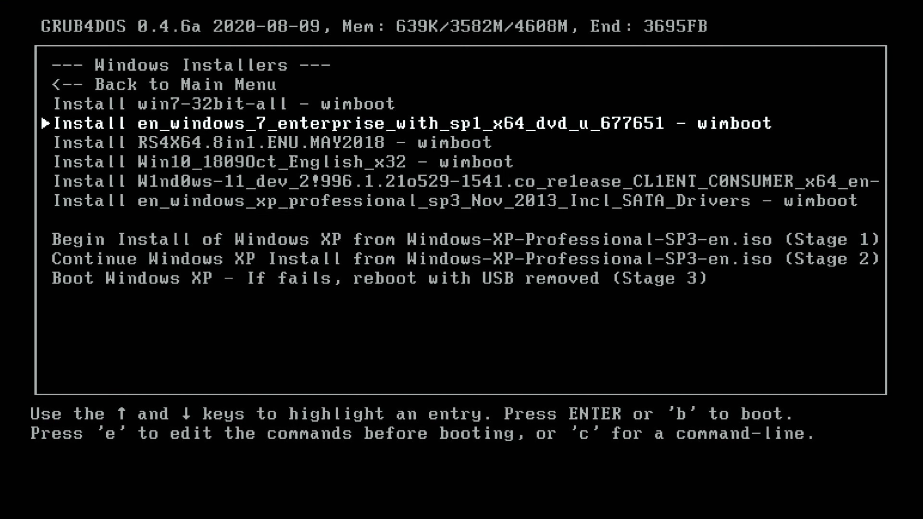
key("Down")
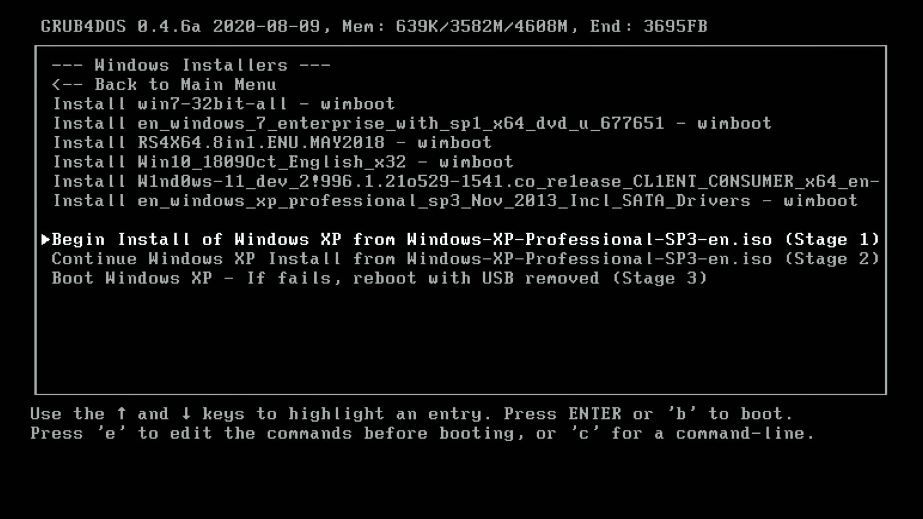
key("Up")
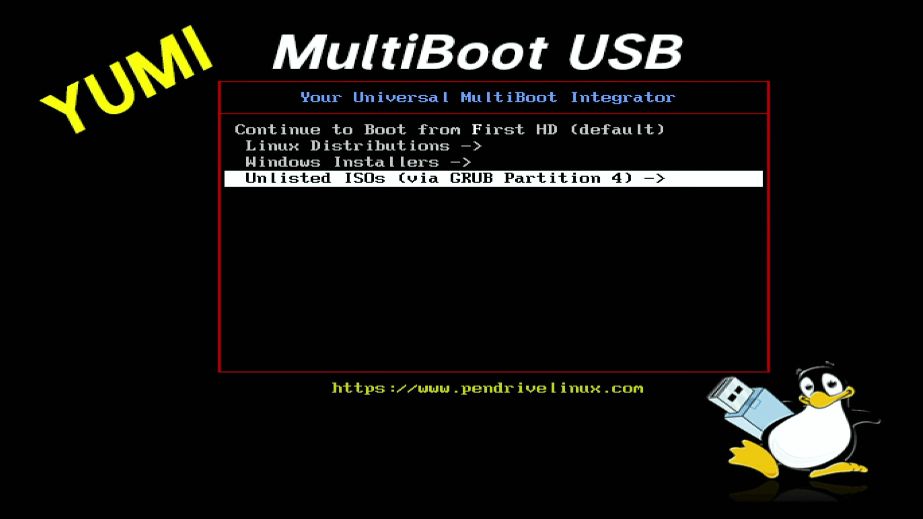
key("Return")
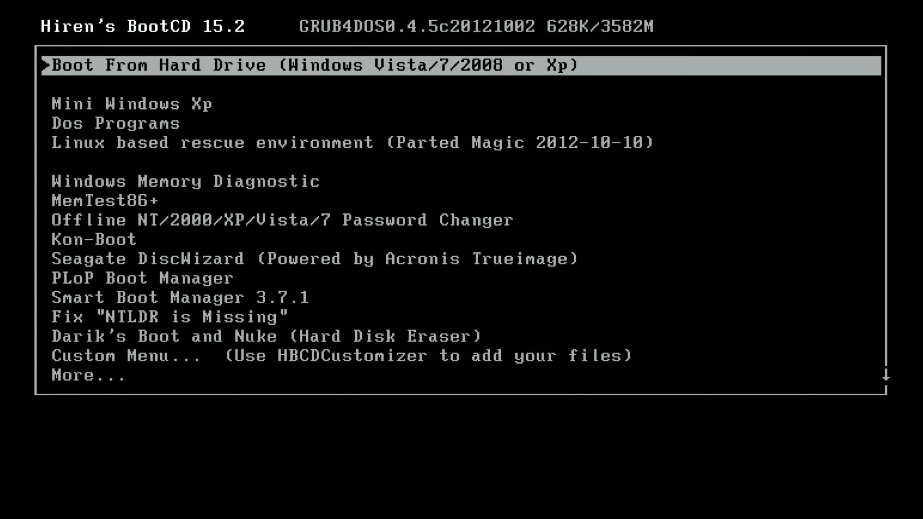
Browse the Hiren's BootCD menu and Dos Programs list, then boot Mini Windows Xp.
key("Down")
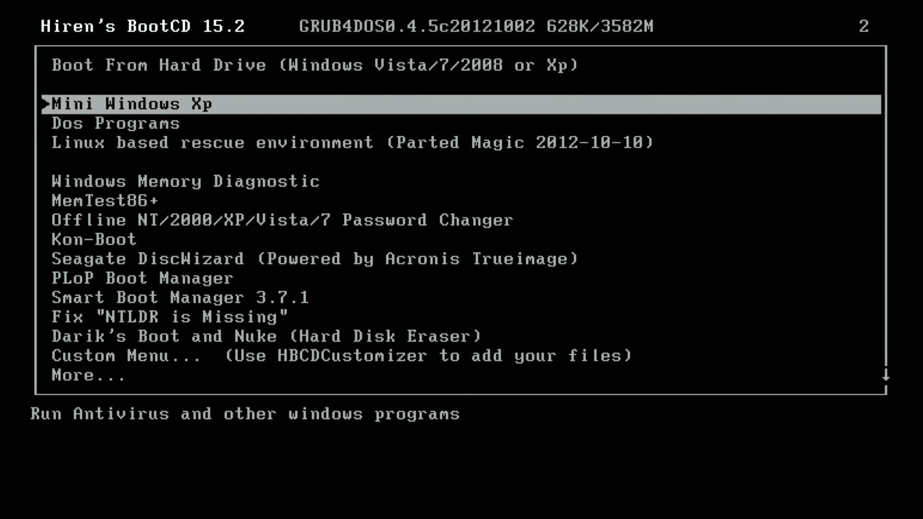
key("down")
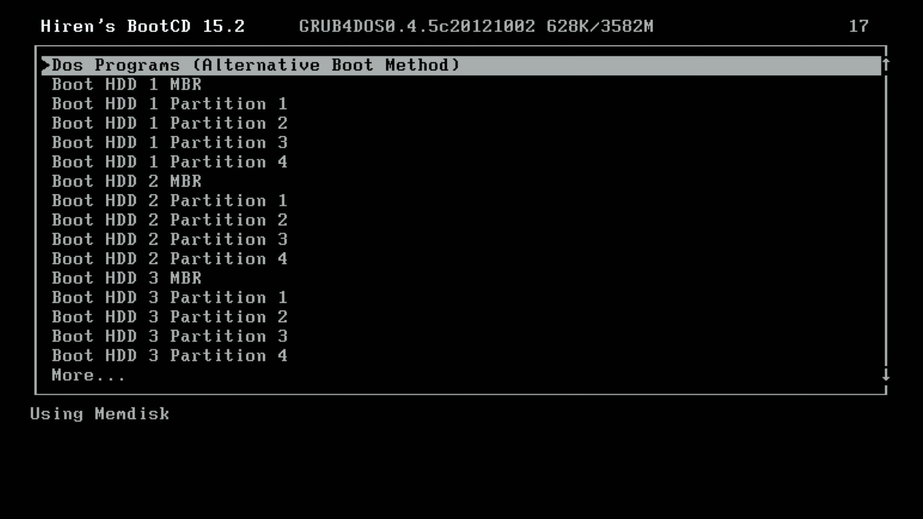
key("down")
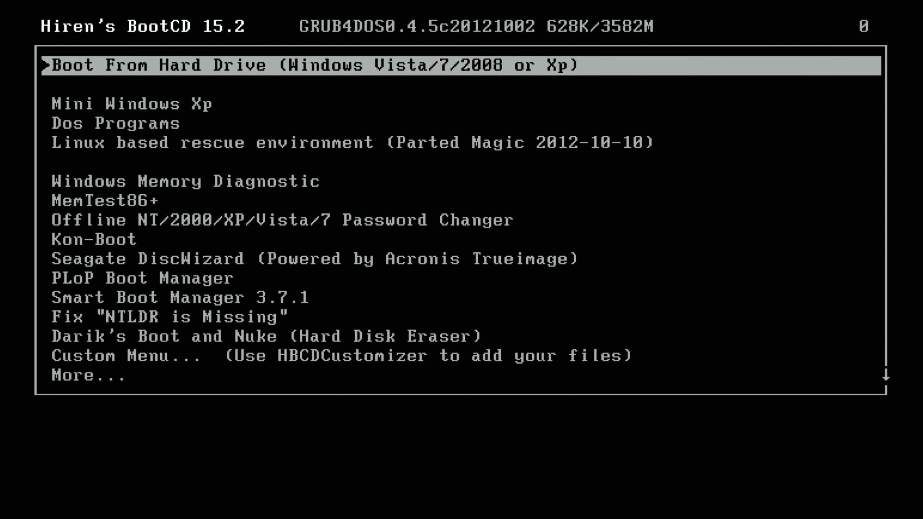
key("Down")
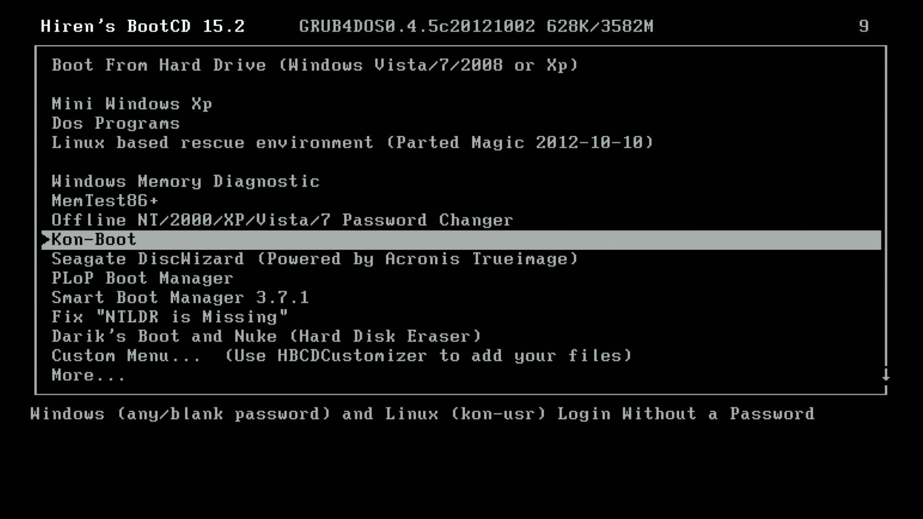
key("Up")
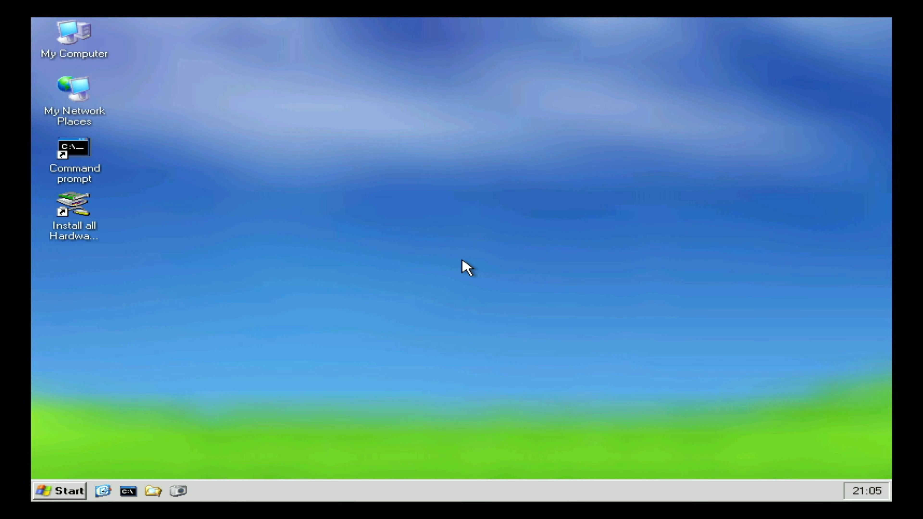
mouse_move(874, 26)
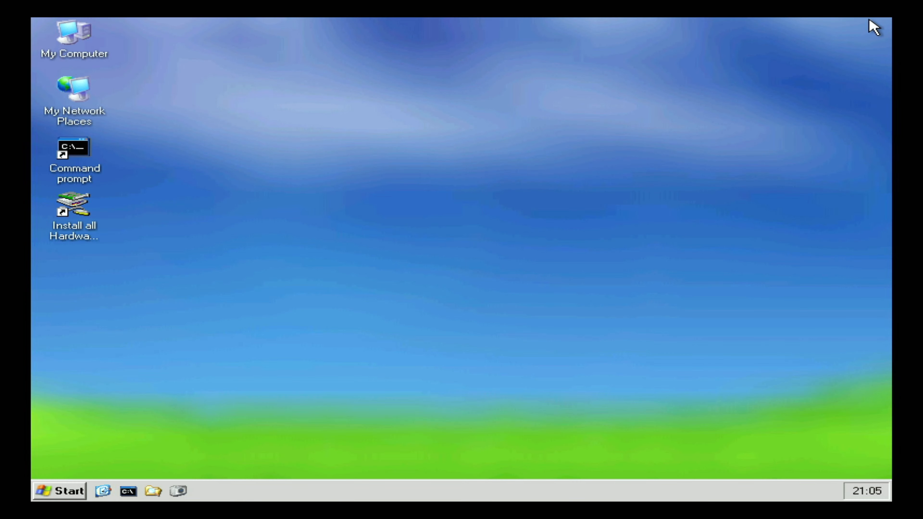
View the drives including MULTIBOOT in My Computer, then expand Start > Settings > Control Panel.
double_click(69, 30)
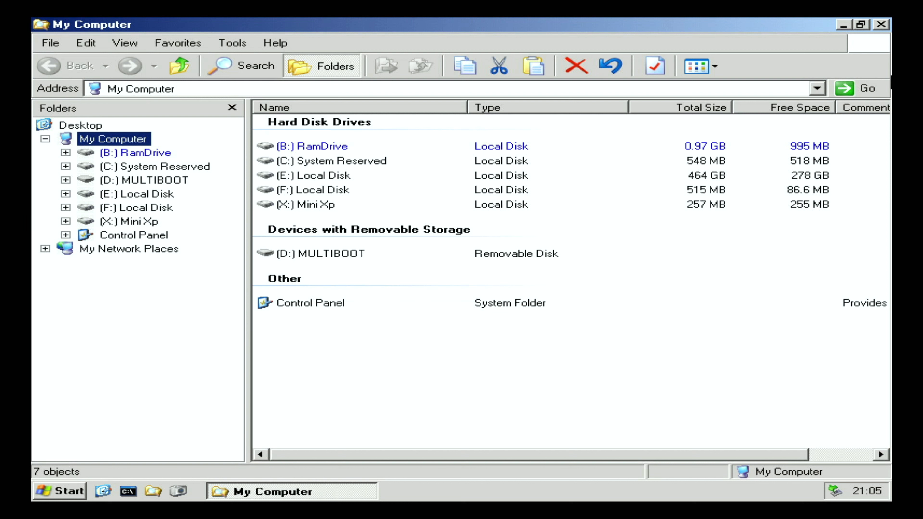
left_click(876, 24)
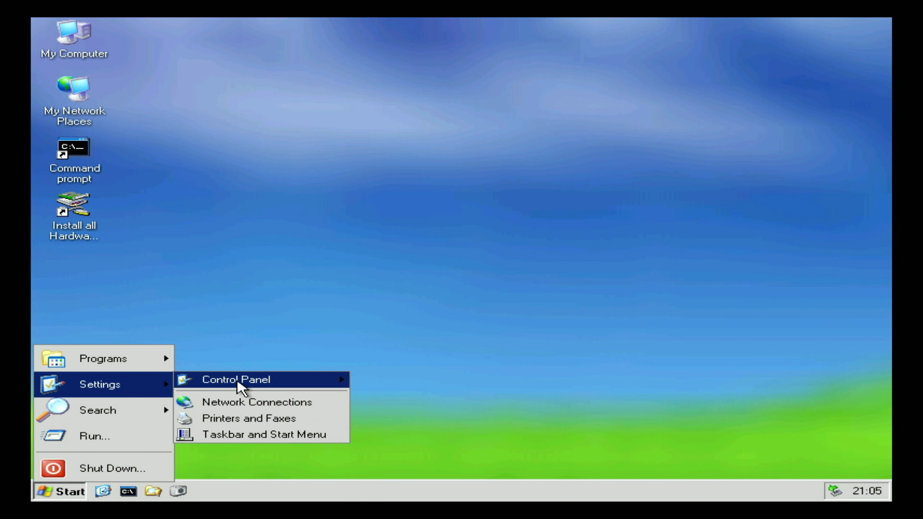
left_click(236, 379)
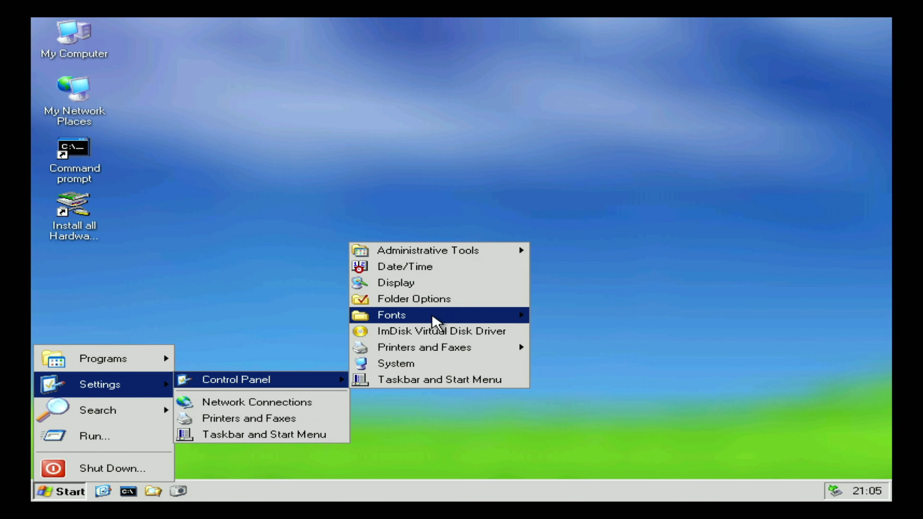